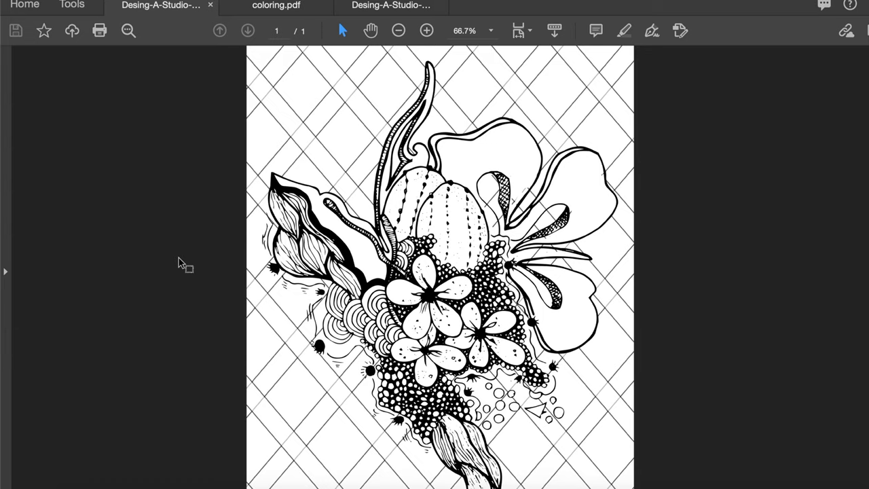
mouse_move(463, 232)
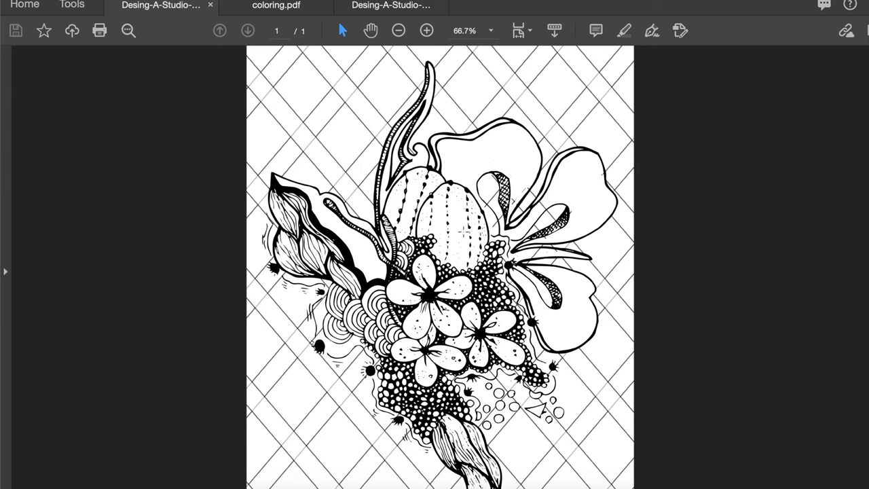
Switch to the coloring.pdf tab showing the orange-and-purple colored floral design
click(275, 6)
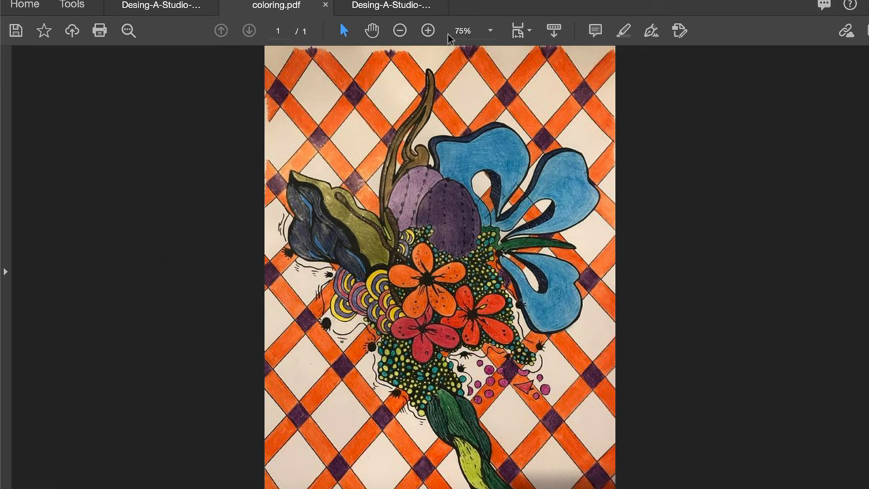
Switch to the third tab to view the black-and-white fish page with waves
click(391, 5)
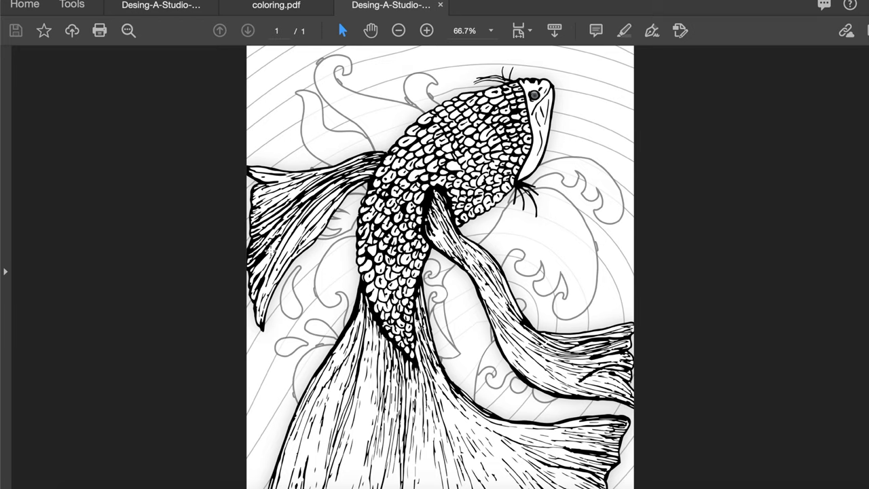
mouse_move(572, 229)
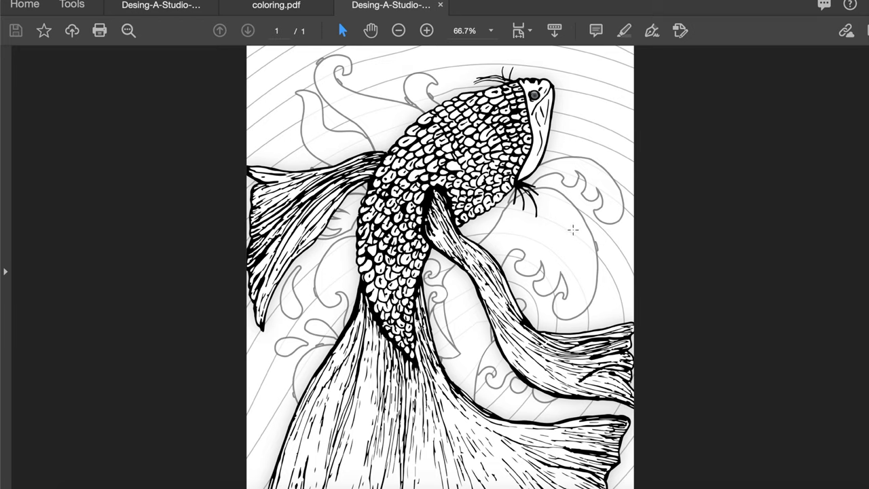